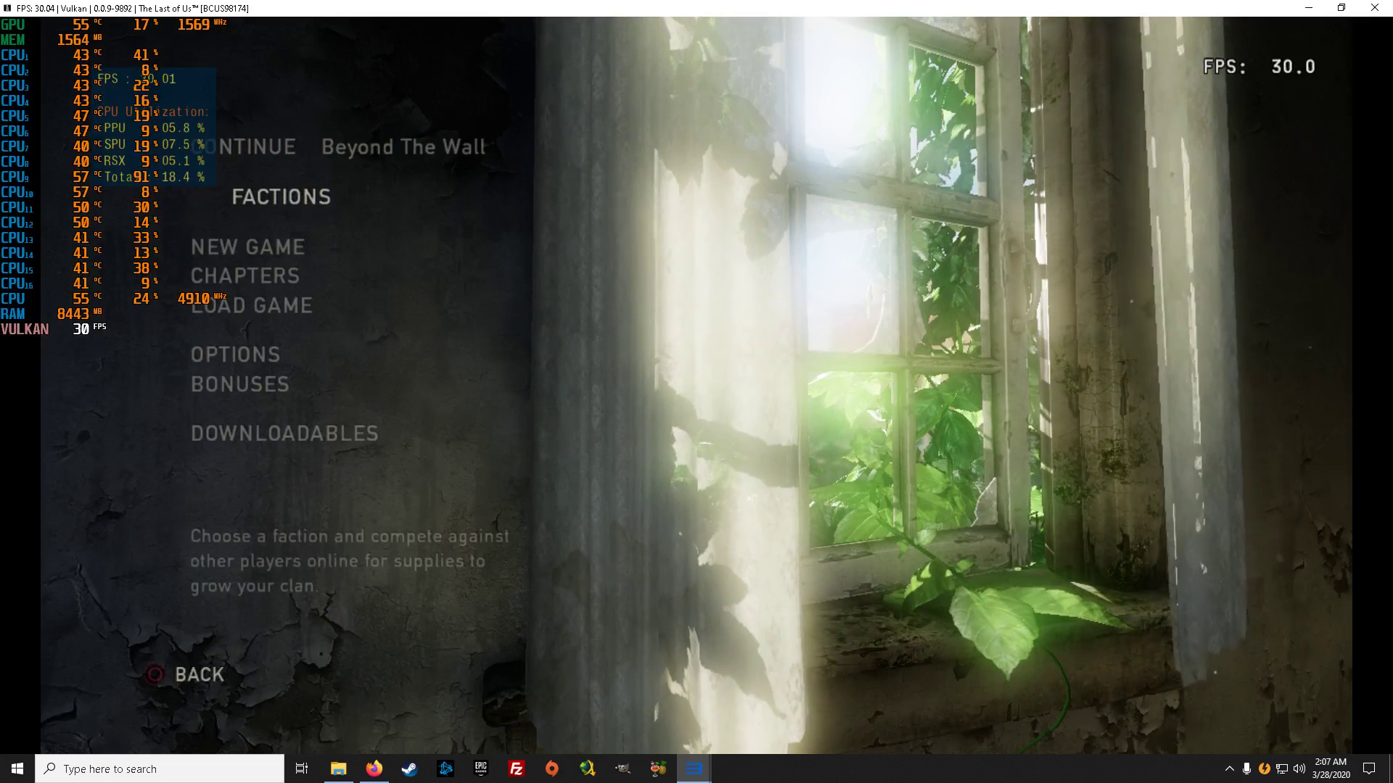
# Select CHAPTERS from the main menu and bring up The Quarantine Zone chapter
pyautogui.click(246, 276)
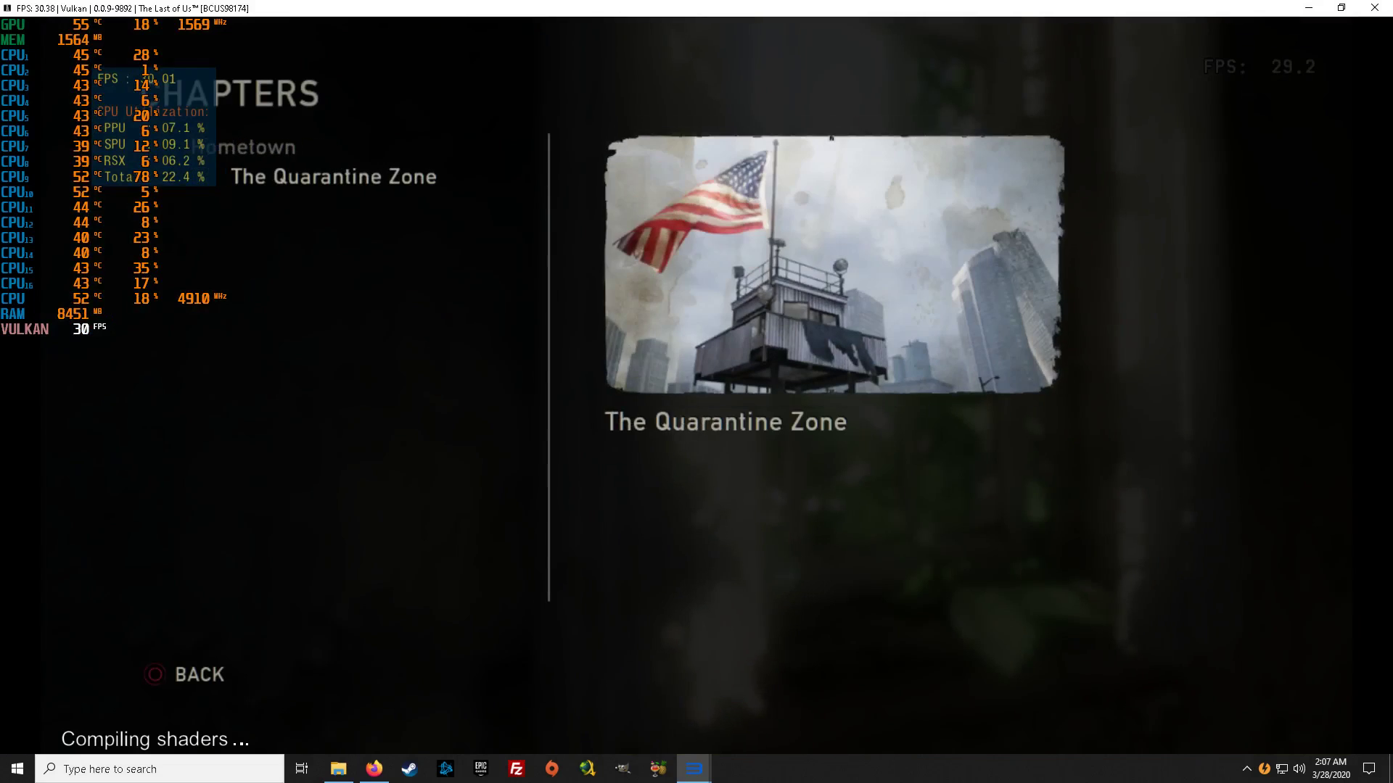